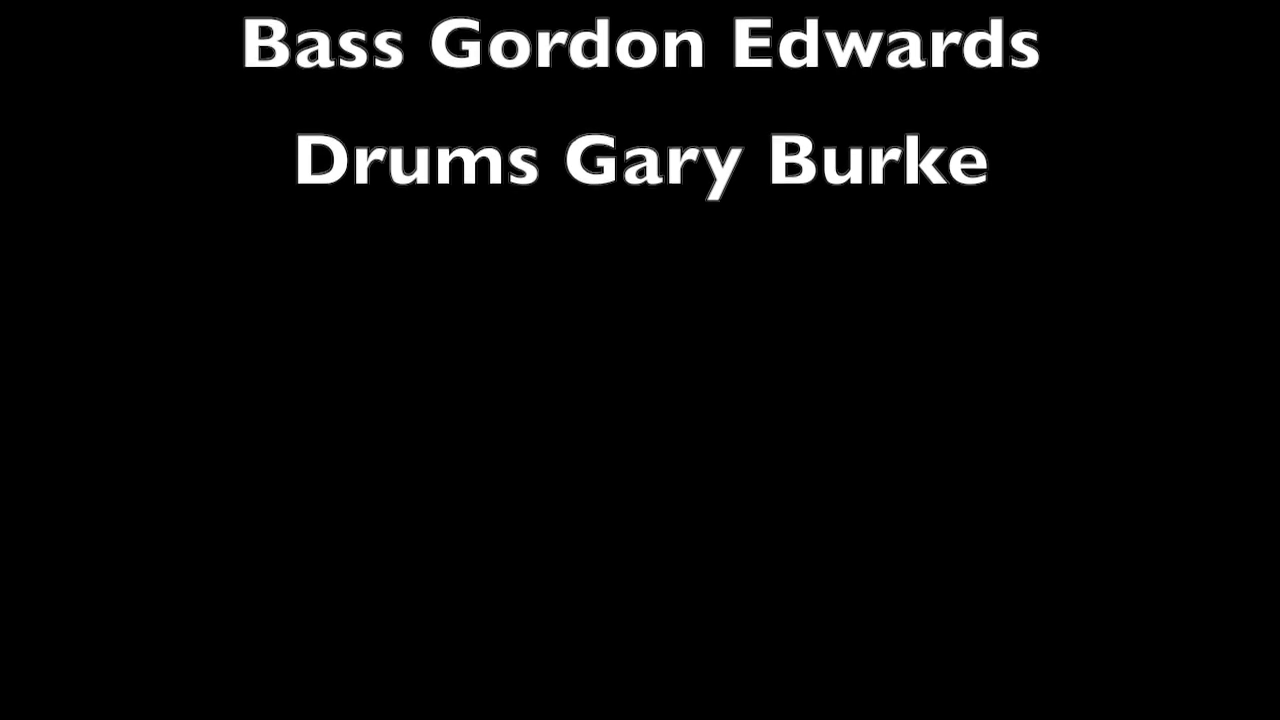
scroll("up", 3)
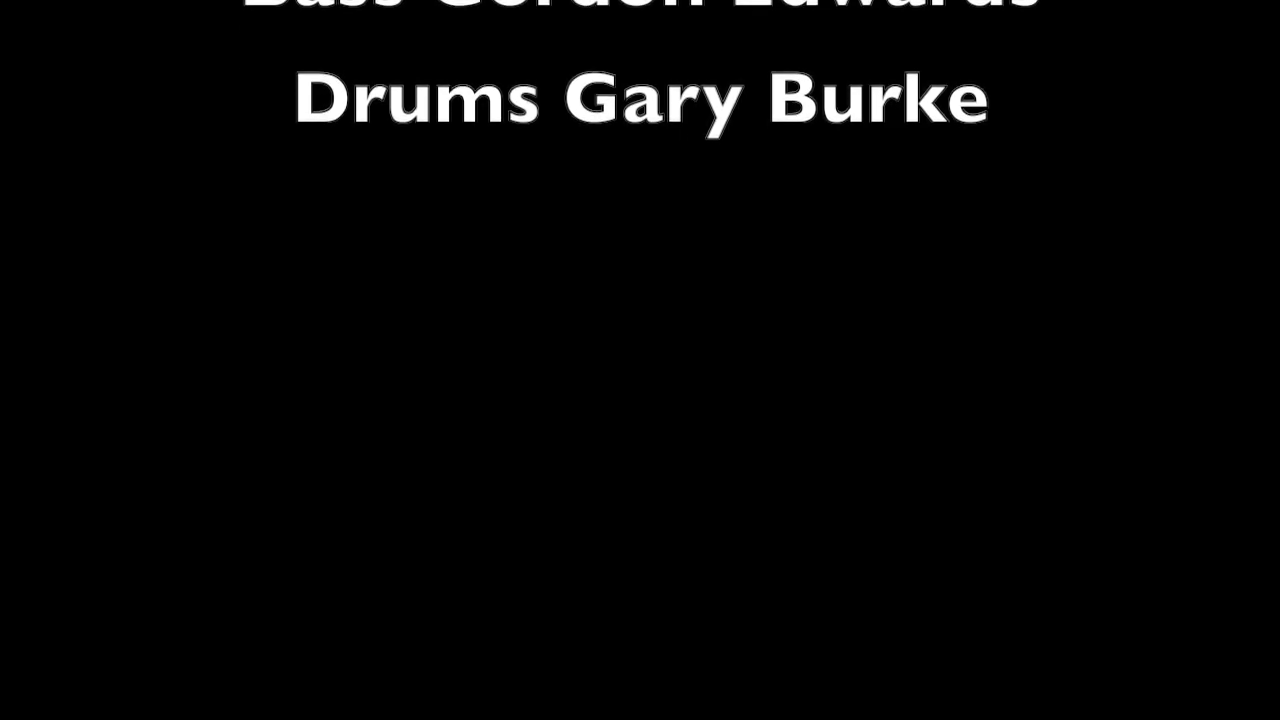